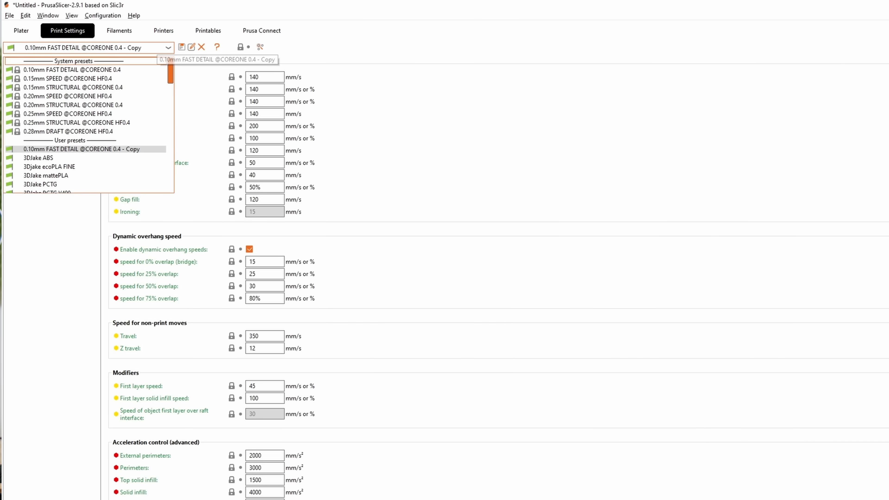
{"action": "mouse_move", "coordinate": [68, 96]}
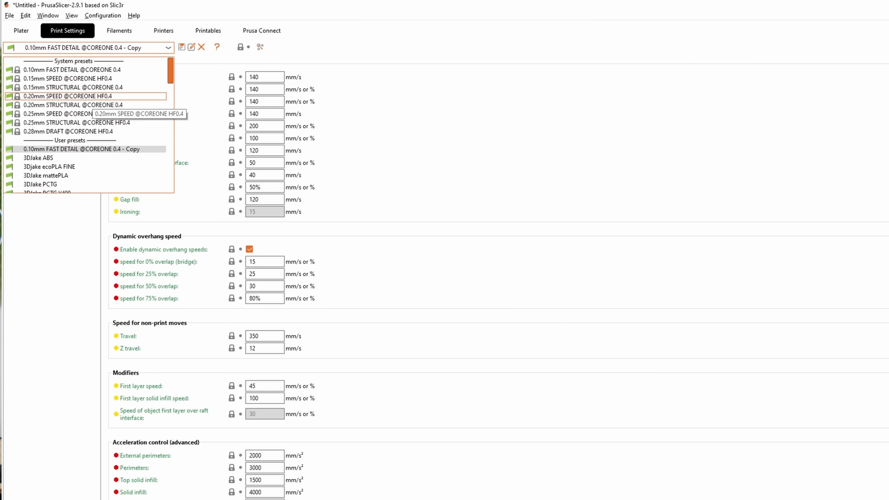
{"action": "left_click", "coordinate": [68, 96]}
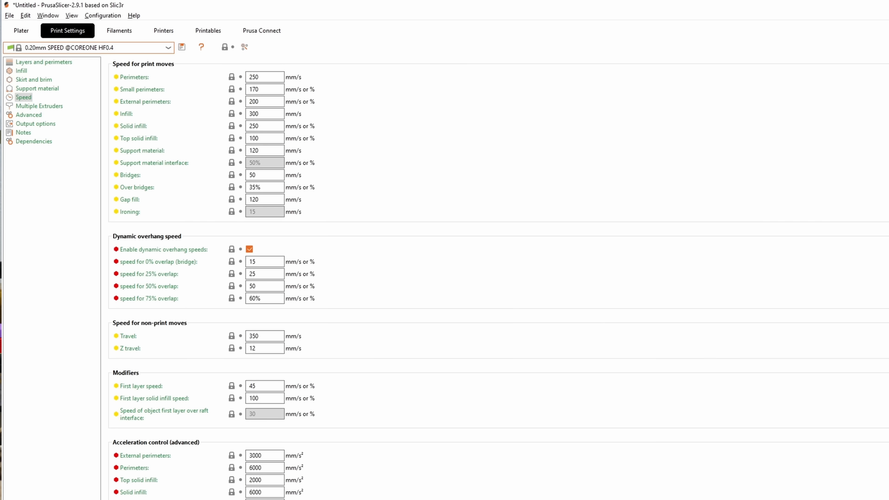